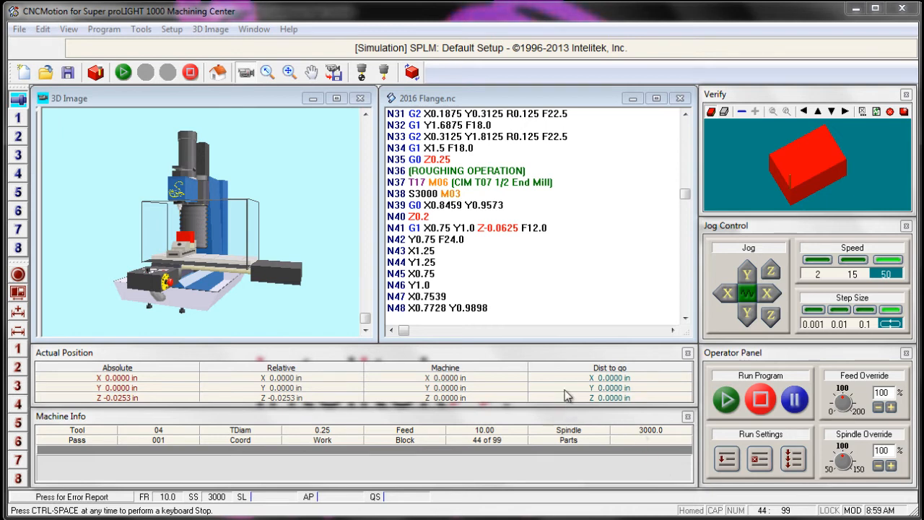
{"action": "mouse_move", "coordinate": [657, 277]}
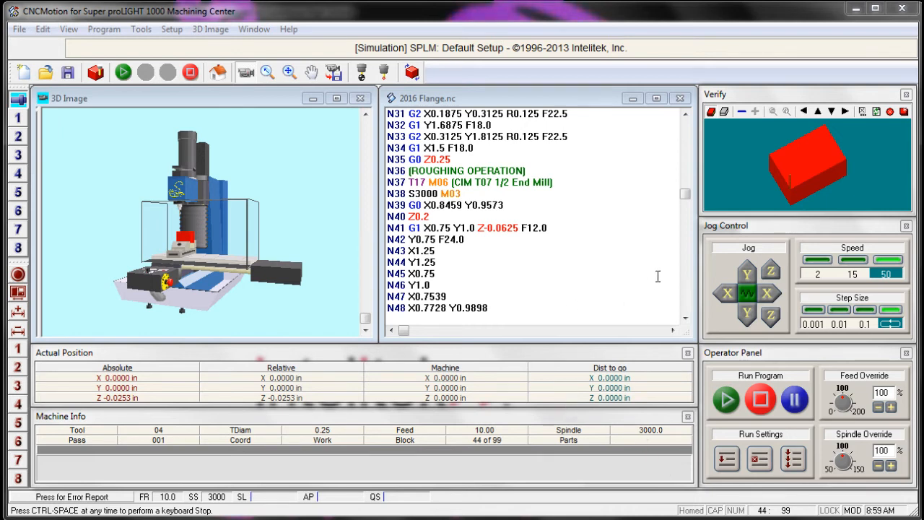
{"action": "mouse_move", "coordinate": [746, 213]}
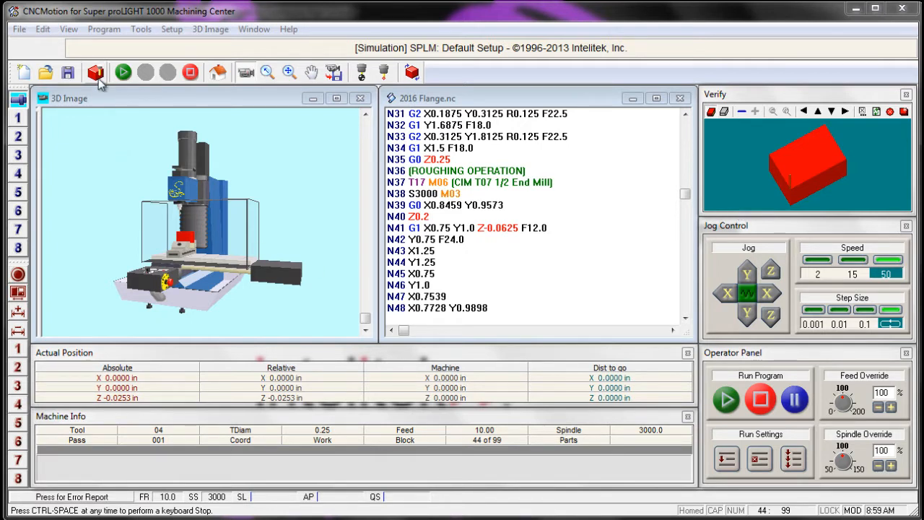
Step: Open the Verify Program dialog for 2016 Flange.nc, starting at line 1
{"action": "left_click", "coordinate": [95, 71]}
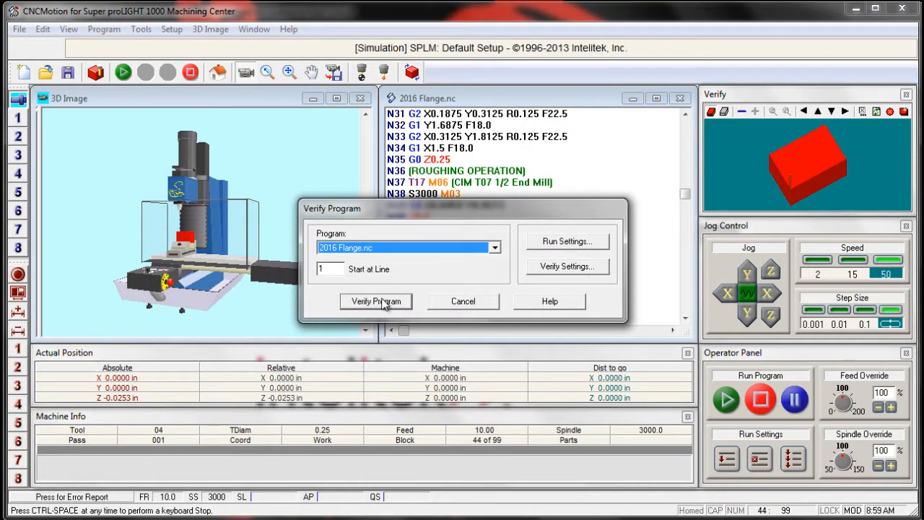
Step: Verify 2016 Flange.nc from line 1, continuing past the Insert Tool prompt
{"action": "left_click", "coordinate": [376, 301]}
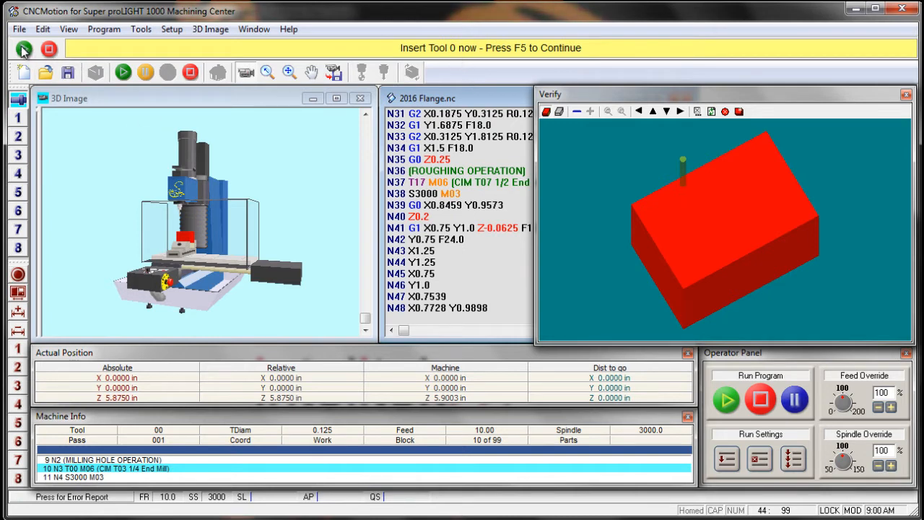
{"action": "left_click", "coordinate": [21, 49]}
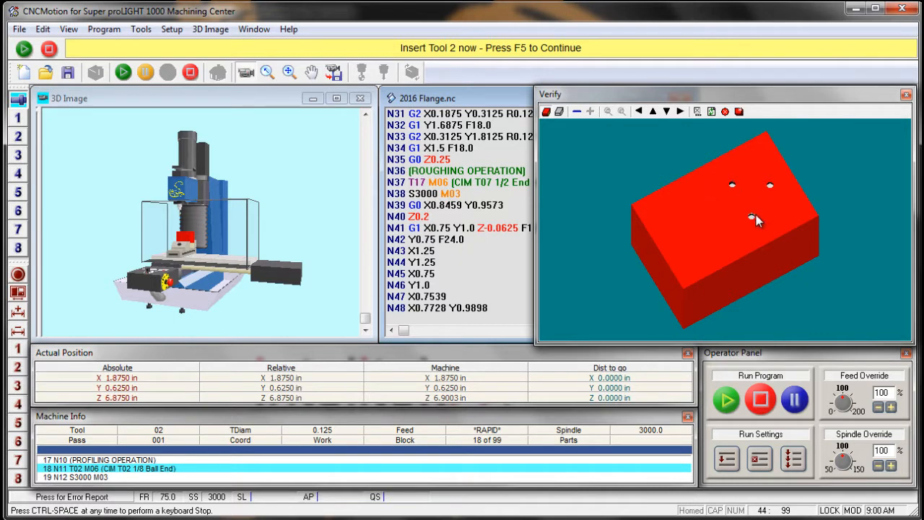
{"action": "mouse_move", "coordinate": [751, 217]}
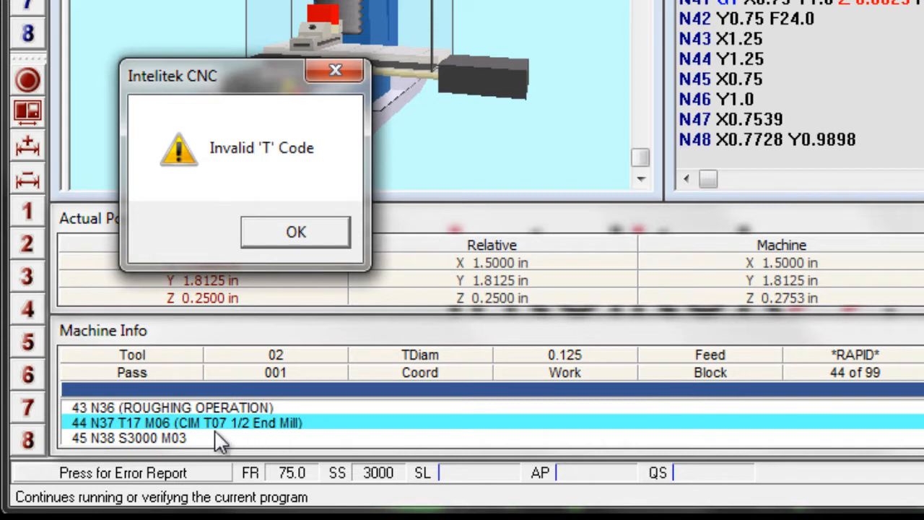
{"action": "mouse_move", "coordinate": [139, 451]}
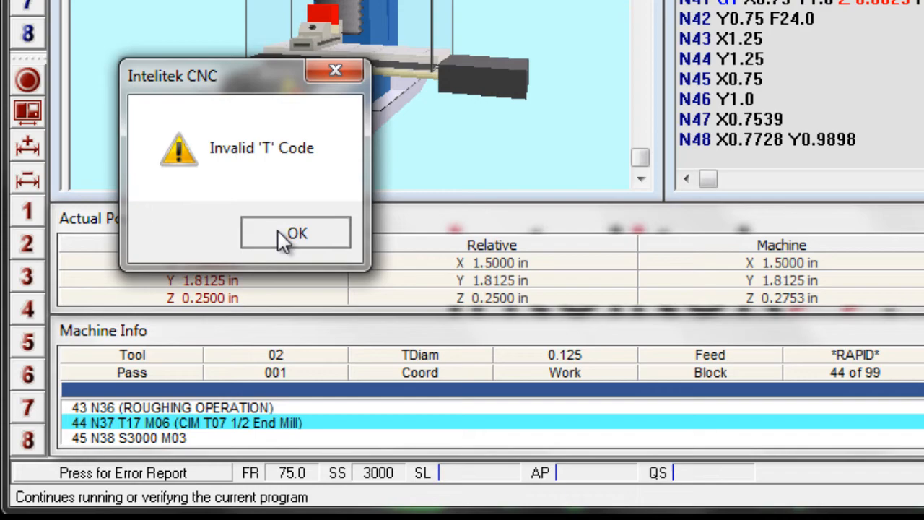
Step: Dismiss the Invalid 'T' Code error at block N37
{"action": "left_click", "coordinate": [296, 232]}
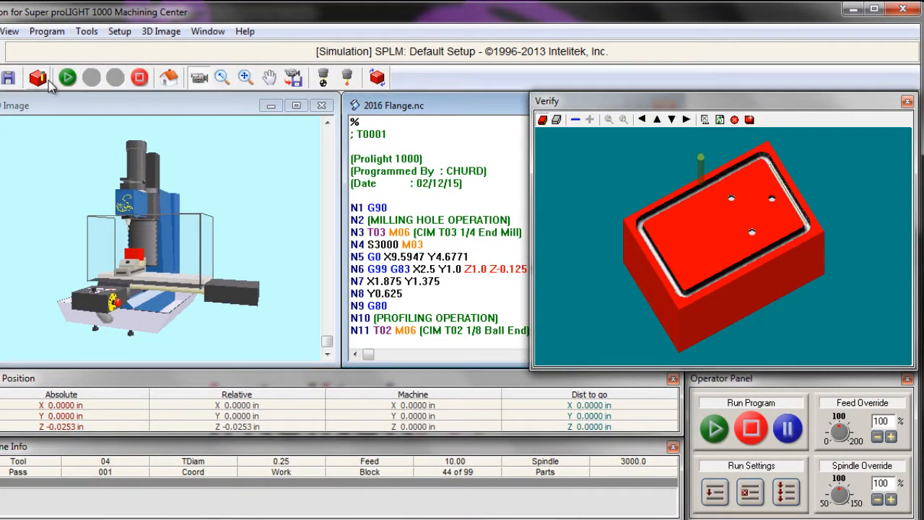
Step: Re-run verification of 2016 Flange.nc and dismiss the repeated invalid T17 error at N37
{"action": "left_click", "coordinate": [338, 322]}
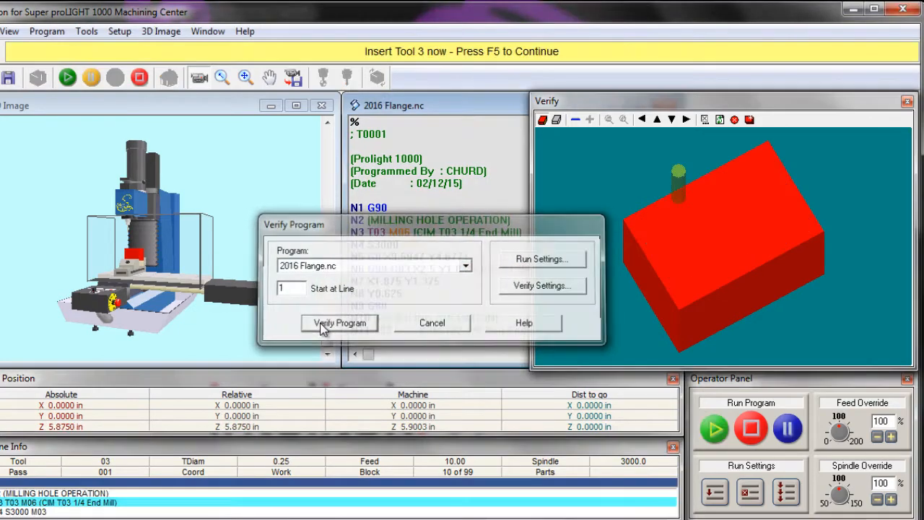
{"action": "left_click", "coordinate": [338, 323]}
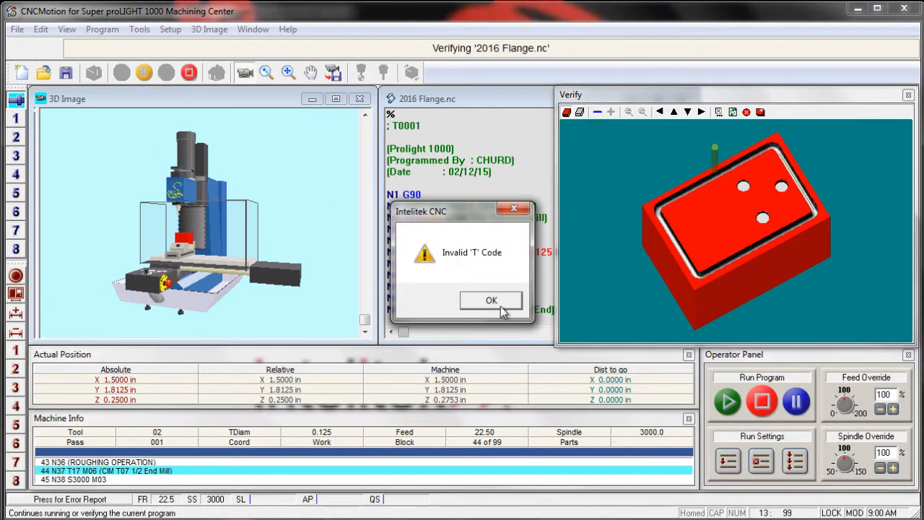
{"action": "mouse_move", "coordinate": [152, 452]}
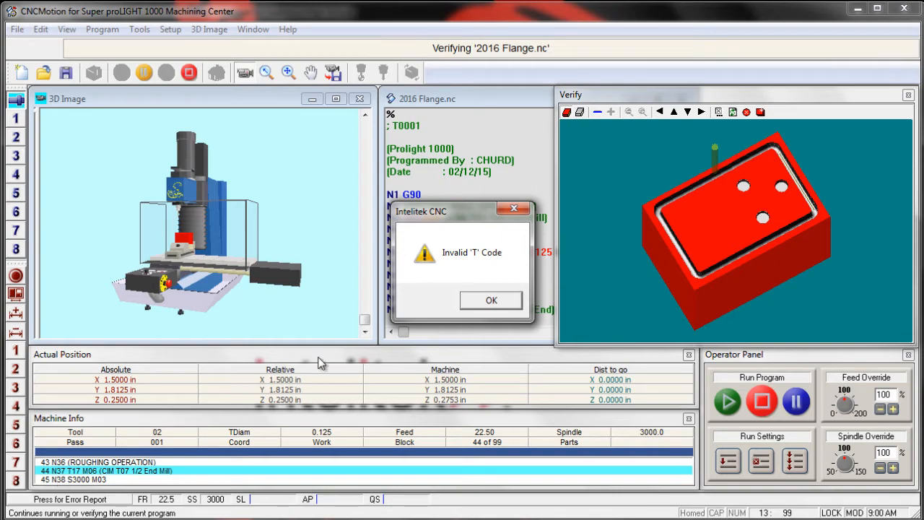
{"action": "left_click", "coordinate": [491, 301]}
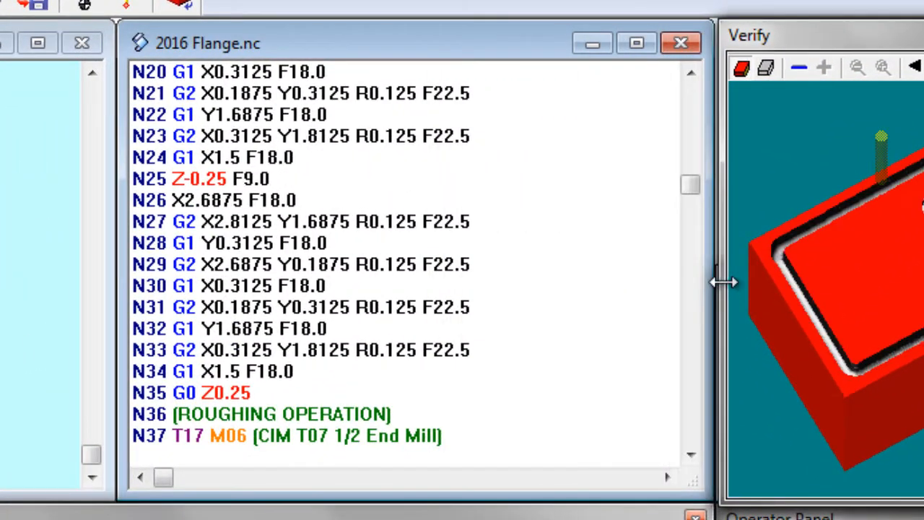
Step: Open the tool library showing undefined Tool 17
{"action": "scroll", "scroll_direction": "down", "scroll_amount": 3}
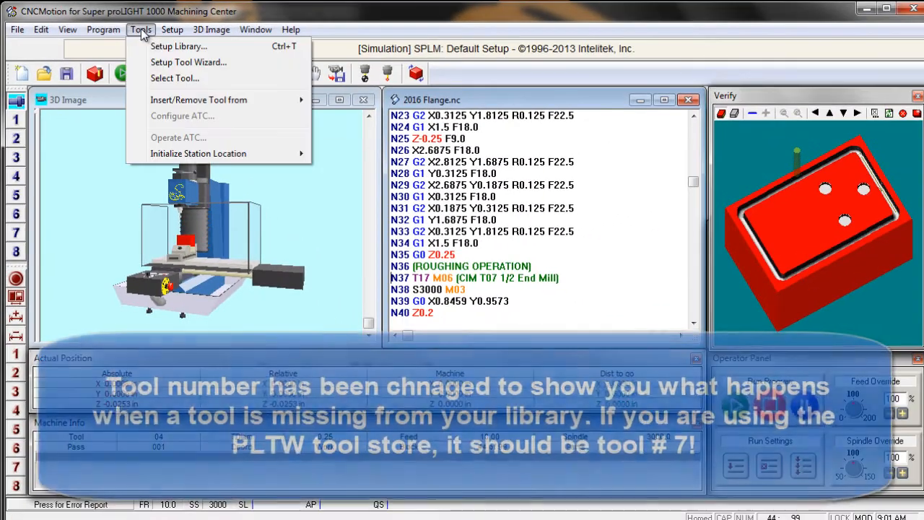
{"action": "left_click", "coordinate": [185, 46]}
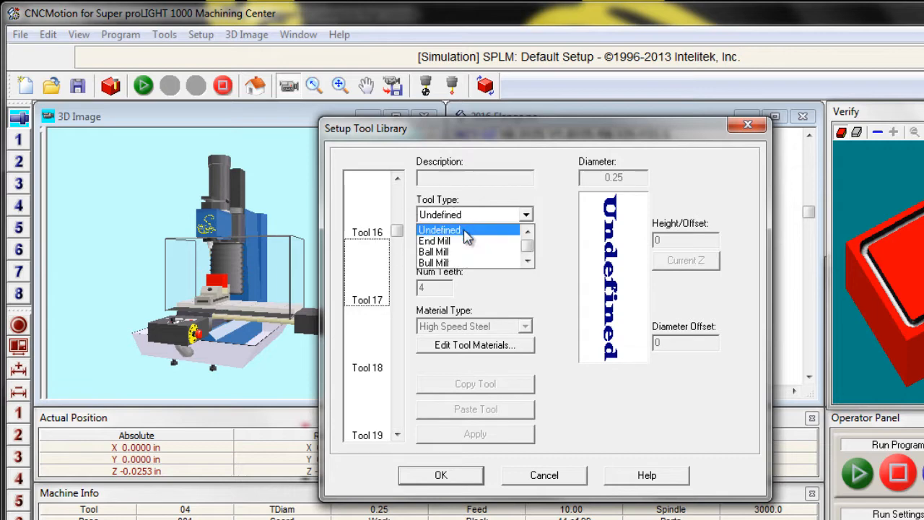
Step: Define Tool 17 as an End Mill with diameter .5 and restart verification
{"action": "left_click", "coordinate": [446, 241]}
{"action": "type", "text": "1/2\" End"}
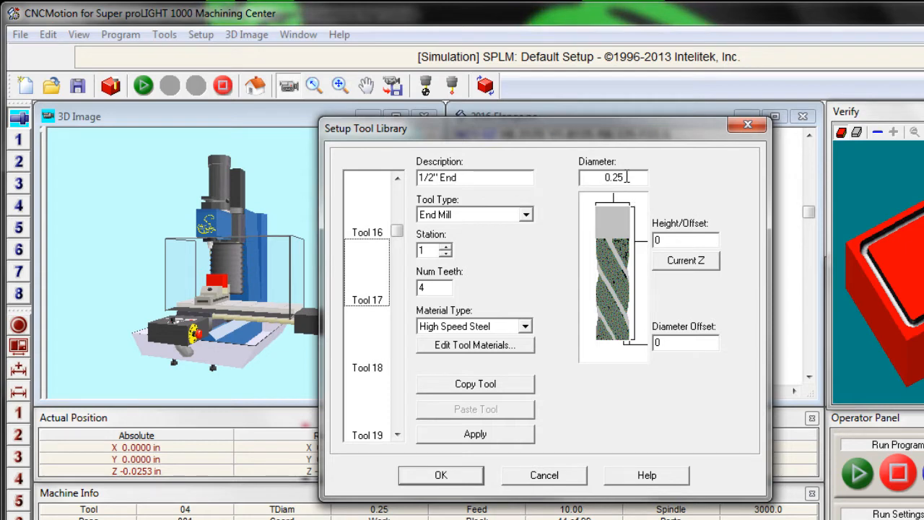
{"action": "left_click", "coordinate": [613, 177]}
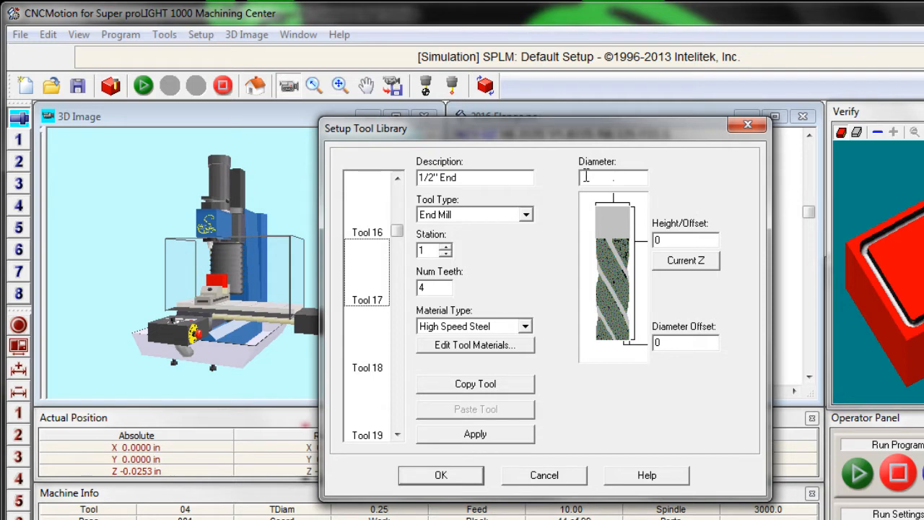
{"action": "type", "text": ".5"}
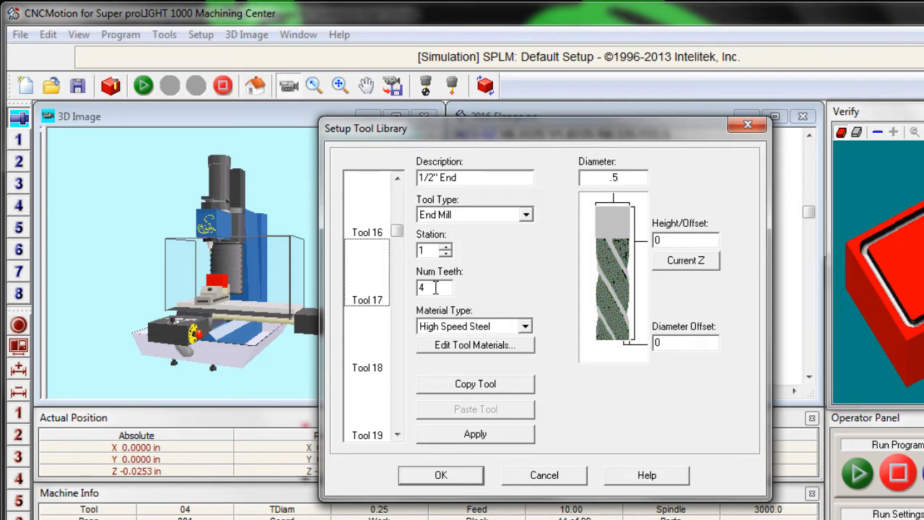
{"action": "left_click", "coordinate": [532, 327]}
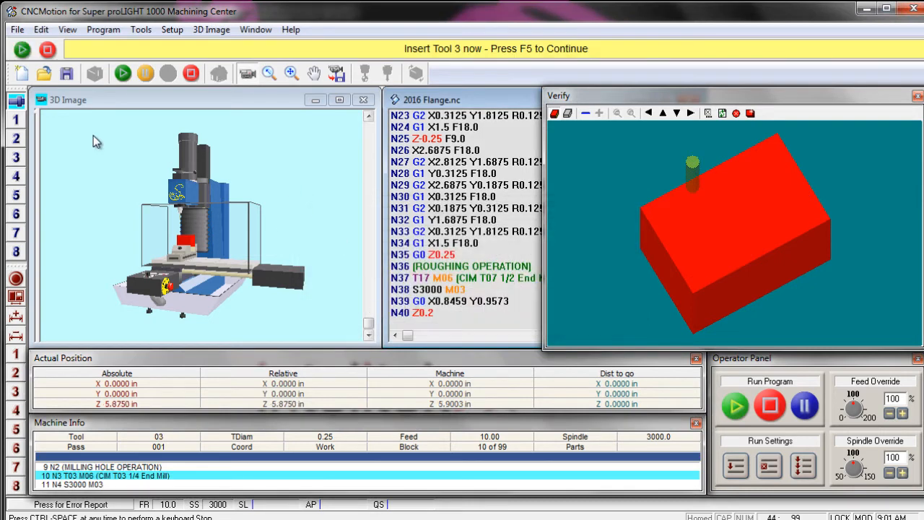
Step: Continue through three tool-change prompts and acknowledge the Normal Program Stop
{"action": "left_click", "coordinate": [22, 49]}
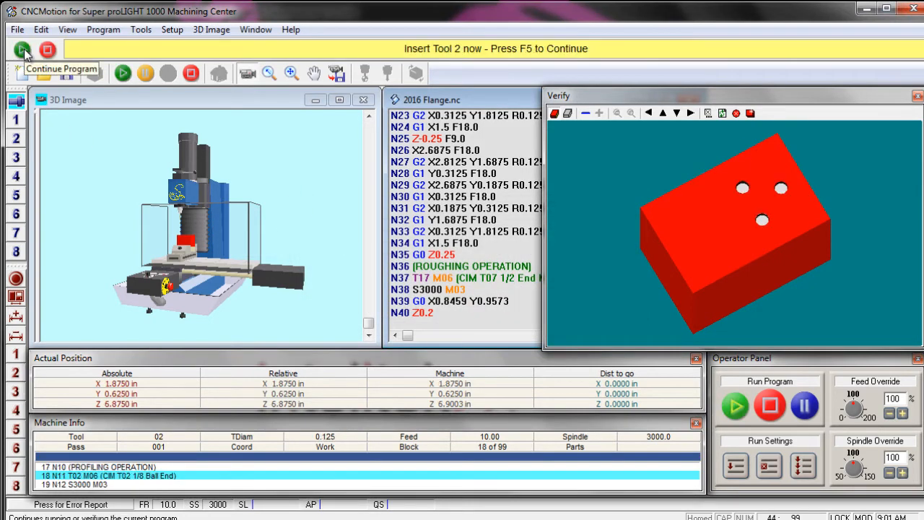
{"action": "left_click", "coordinate": [23, 48]}
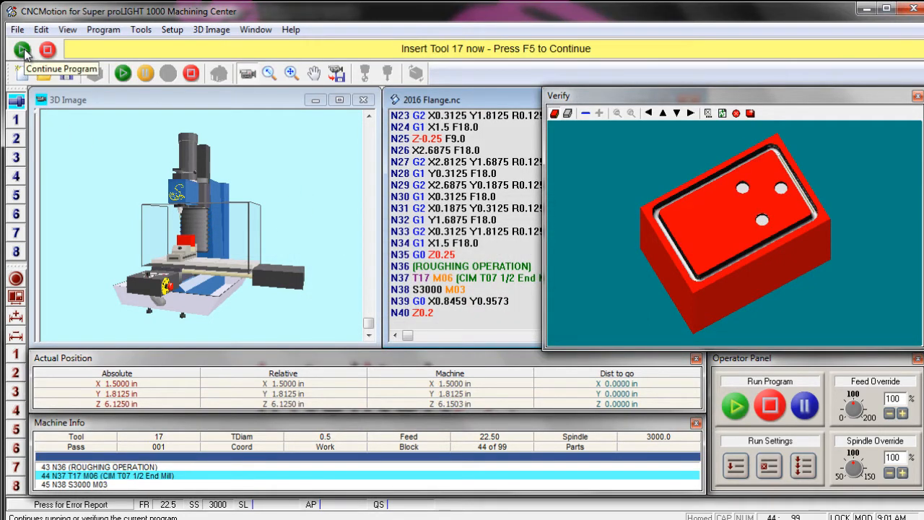
{"action": "left_click", "coordinate": [20, 49]}
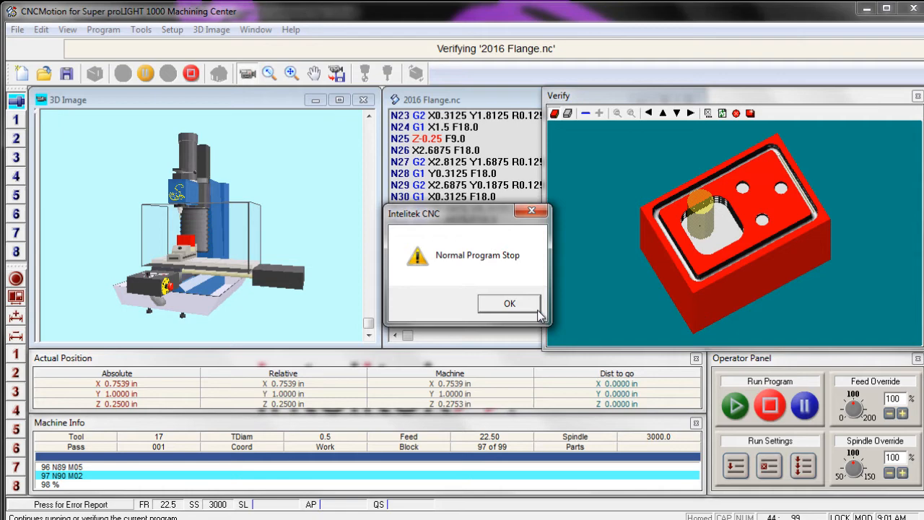
{"action": "left_click", "coordinate": [509, 303]}
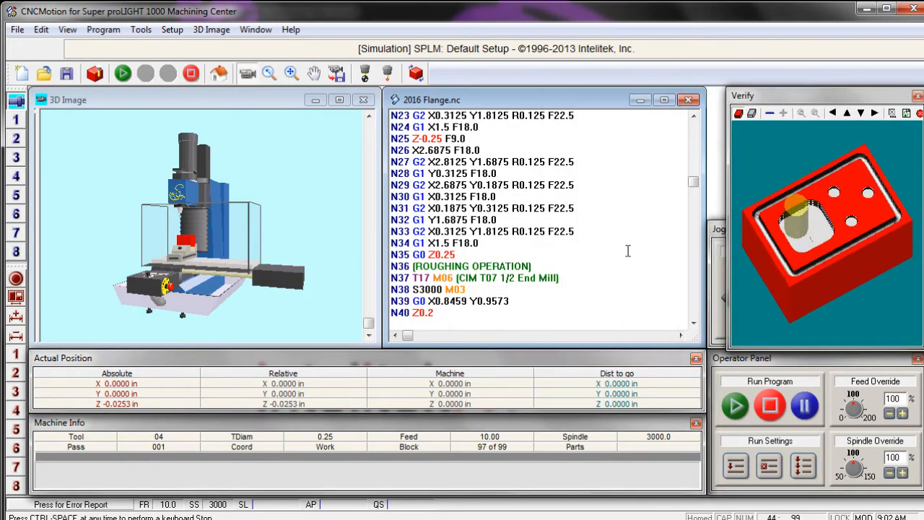
Step: Add a rapid move to X4 Y1.5 on a new line after N87
{"action": "scroll", "scroll_direction": "down", "scroll_amount": 3}
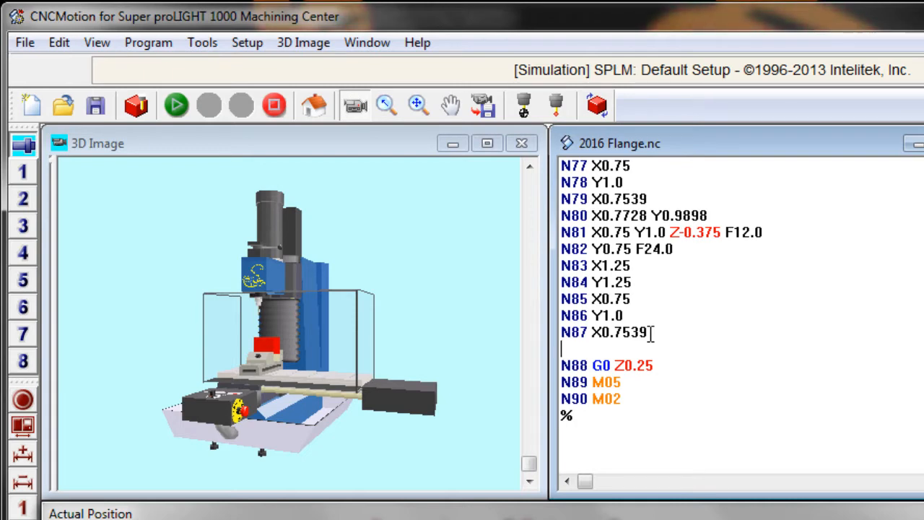
{"action": "type", "text": "X"}
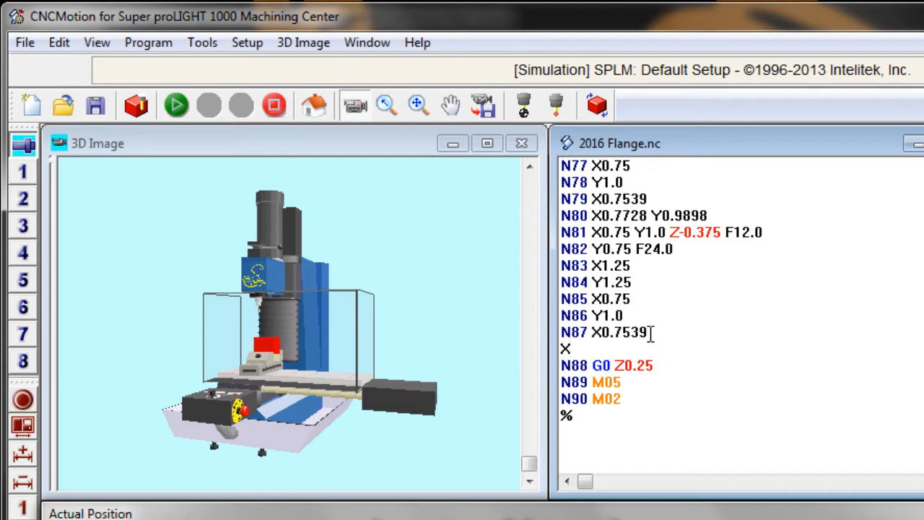
{"action": "type", "text": "4"}
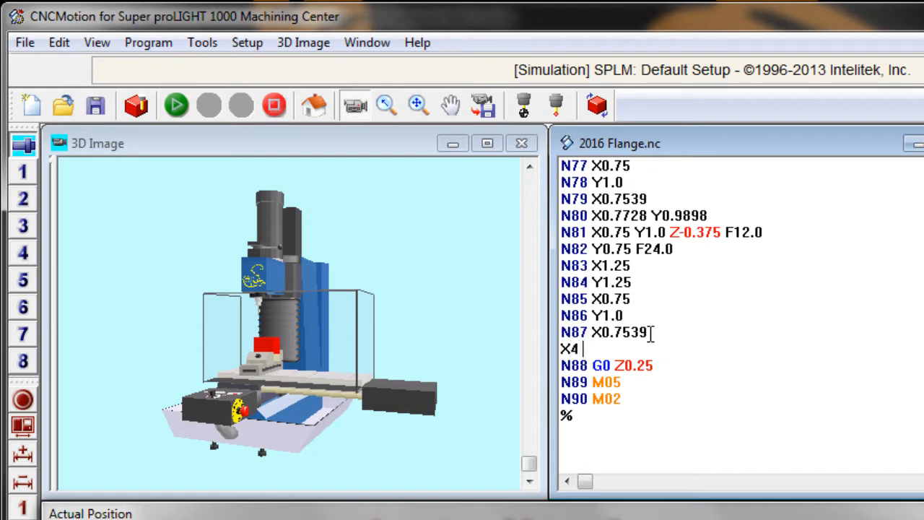
{"action": "type", "text": "Y"}
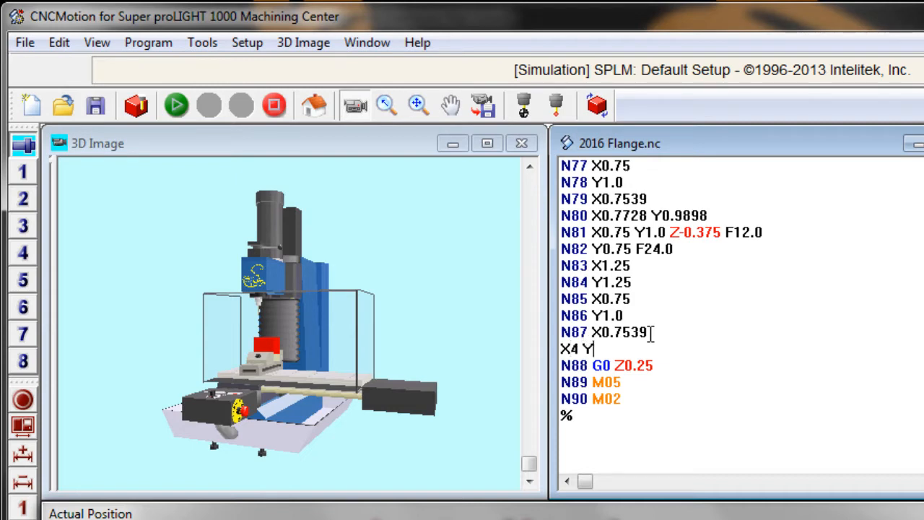
{"action": "type", "text": "1.5"}
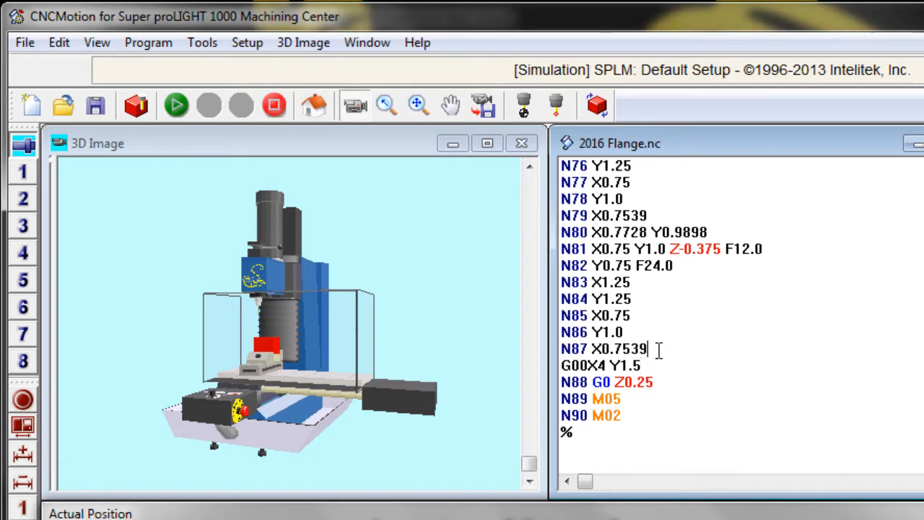
Step: Insert a G00 Z1 retract line after N87, before the X4 Y1.5 move
{"action": "key", "text": "Enter"}
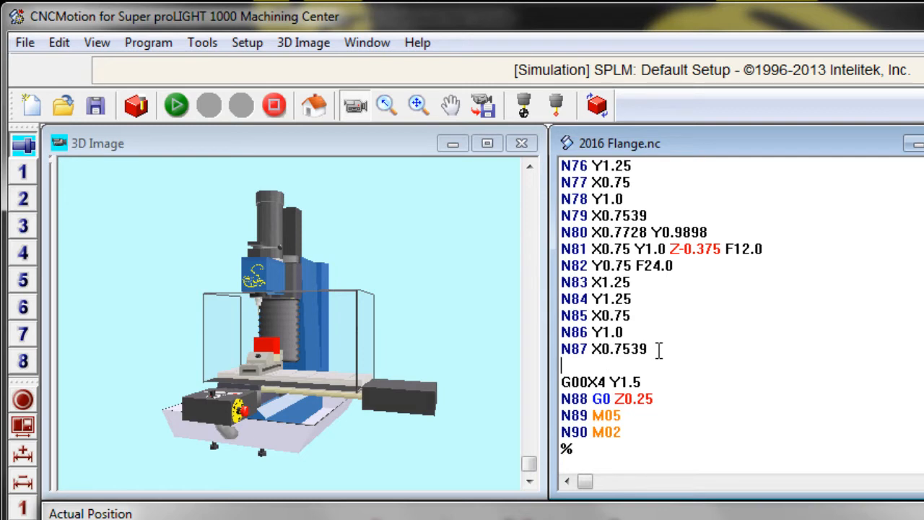
{"action": "type", "text": "G"}
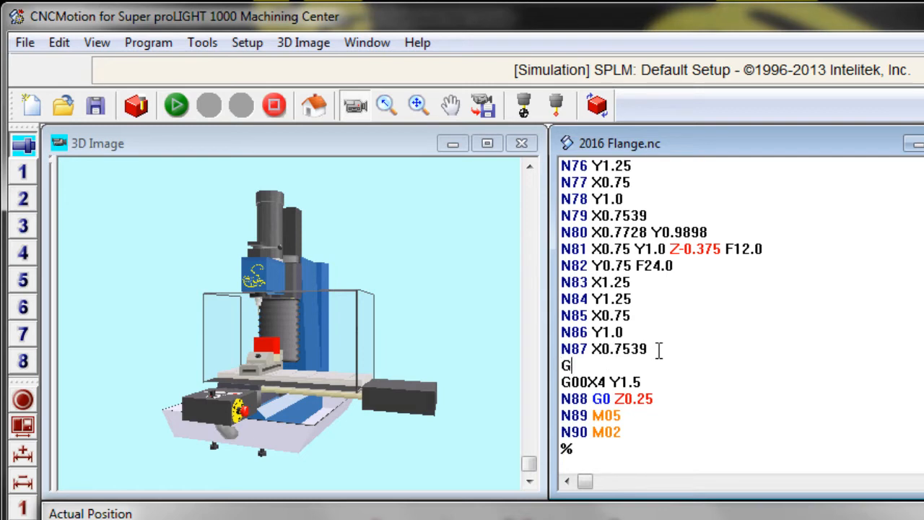
{"action": "type", "text": "00"}
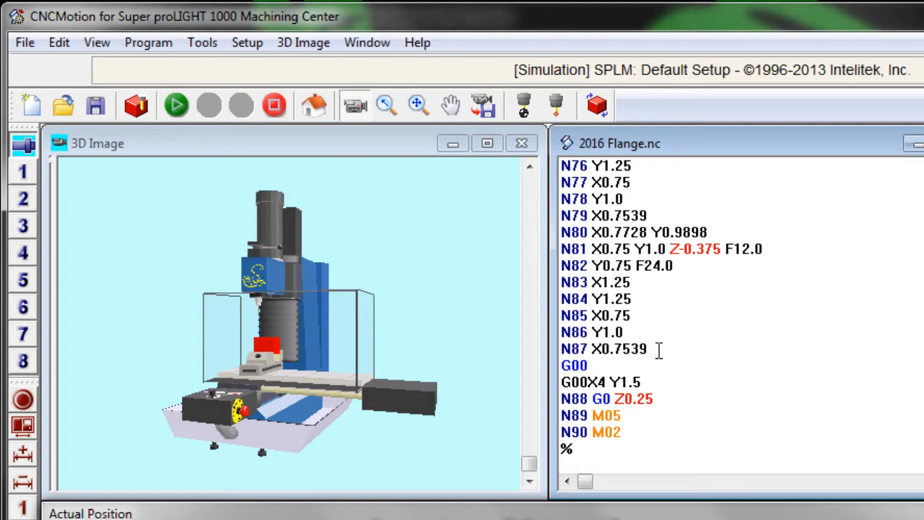
{"action": "type", "text": "z"}
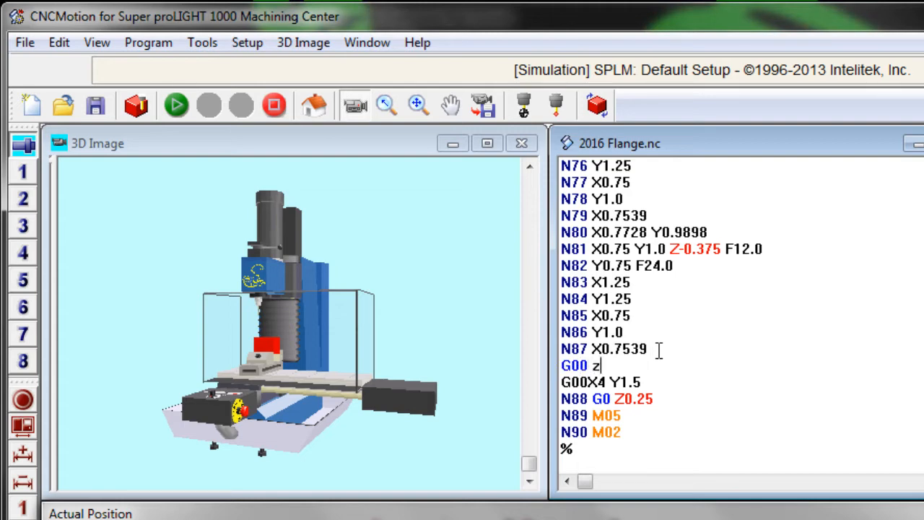
{"action": "type", "text": "1"}
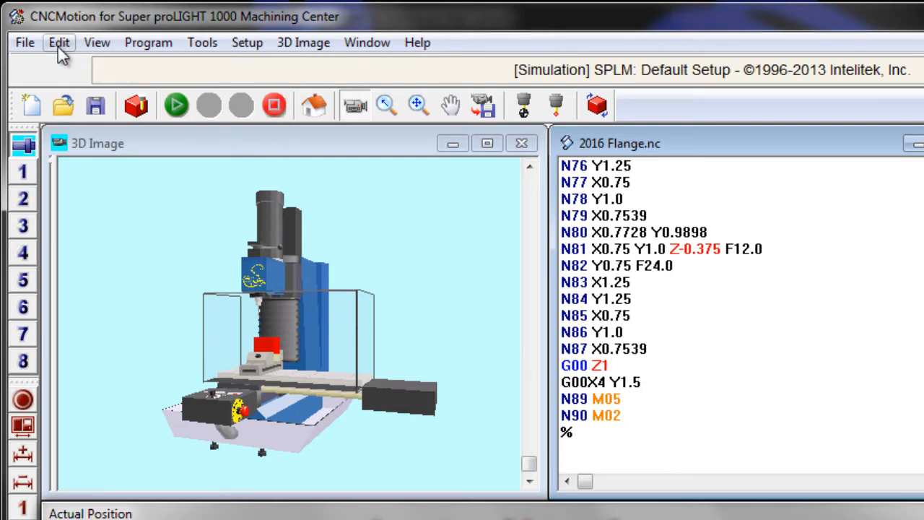
Step: Open Edit > Renumber and set the N-code increment to 1
{"action": "left_click", "coordinate": [58, 43]}
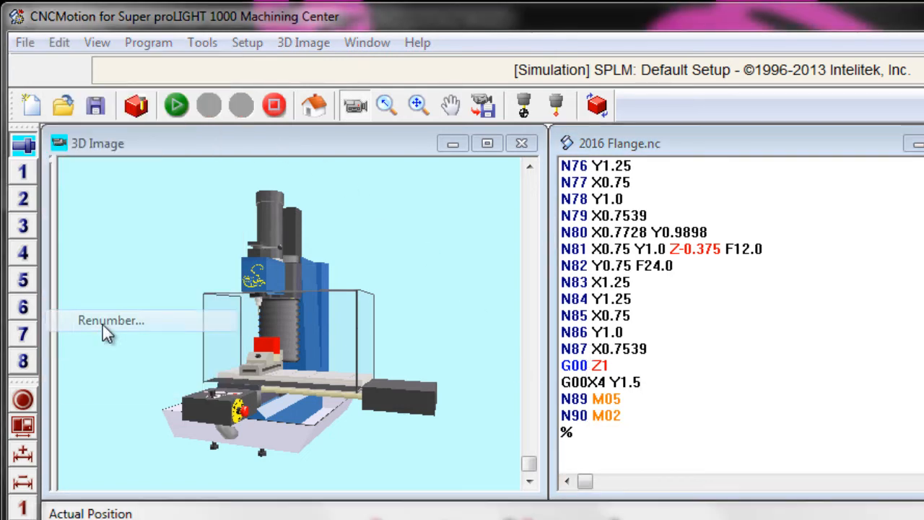
{"action": "left_click", "coordinate": [113, 320]}
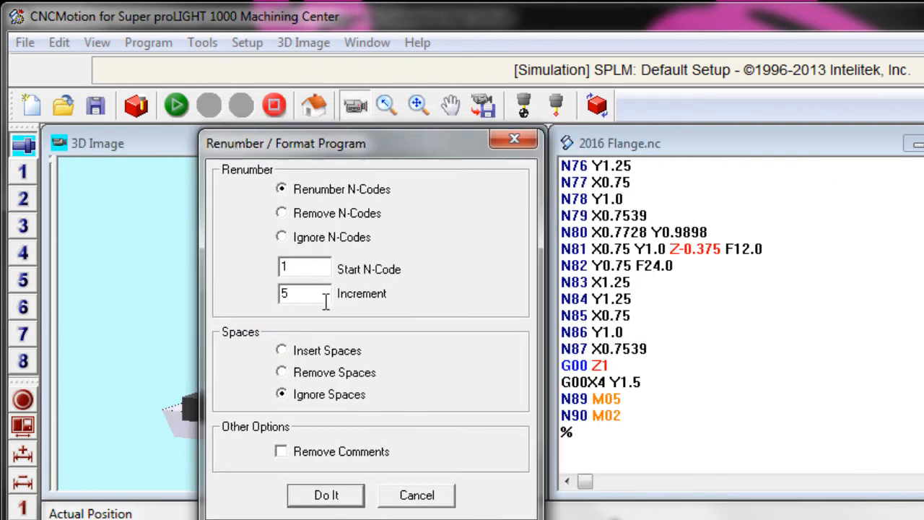
{"action": "triple_click", "coordinate": [303, 293]}
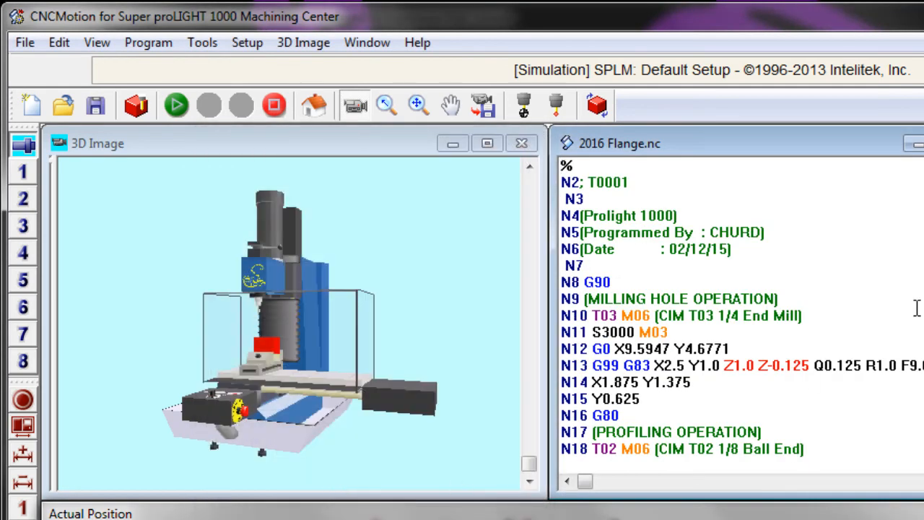
{"action": "scroll", "scroll_direction": "down", "scroll_amount": 3}
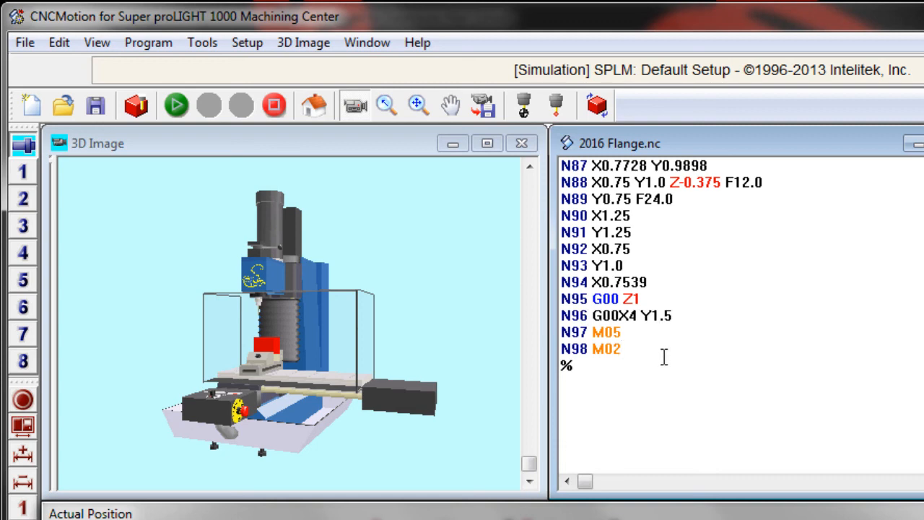
{"action": "mouse_move", "coordinate": [419, 209]}
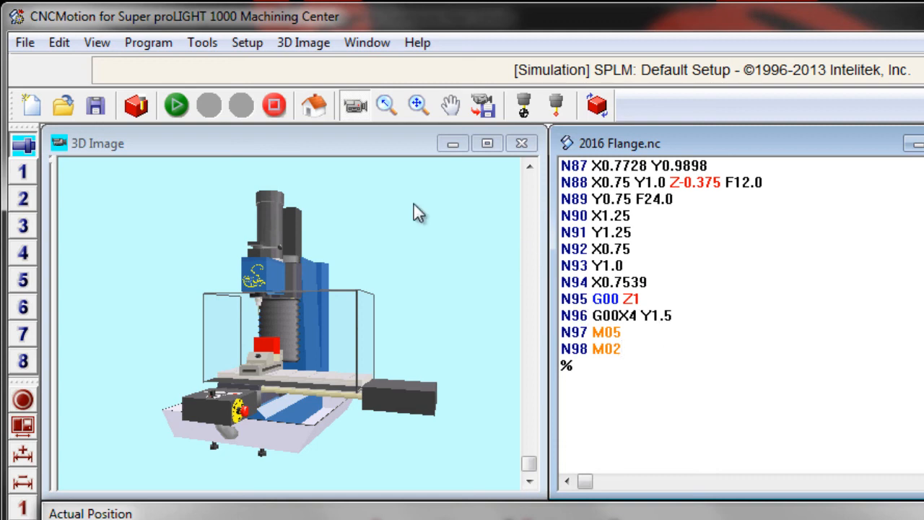